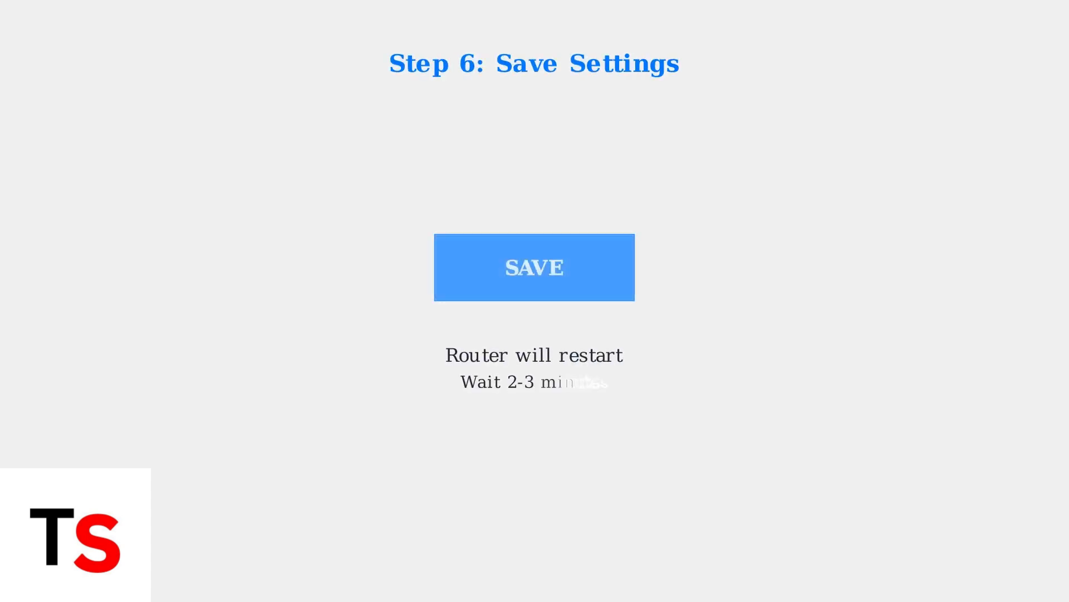
pyautogui.click(534, 266)
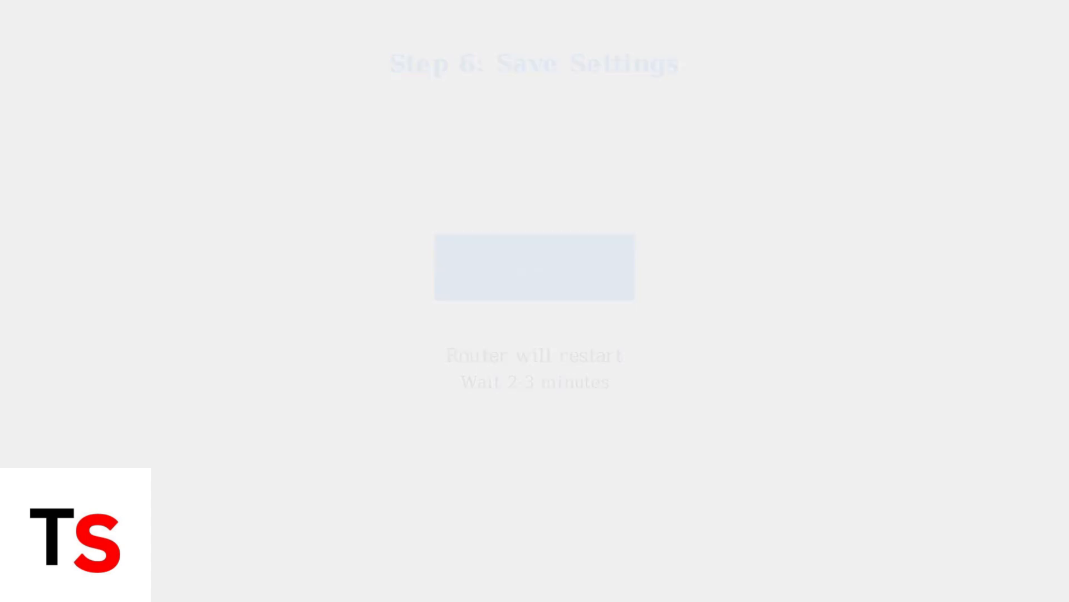